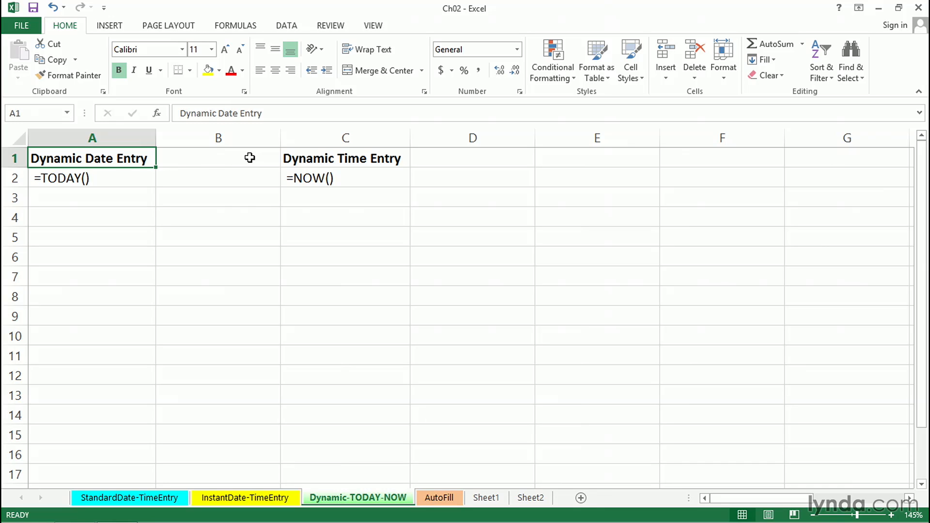
mouse_move(190, 208)
type("=")
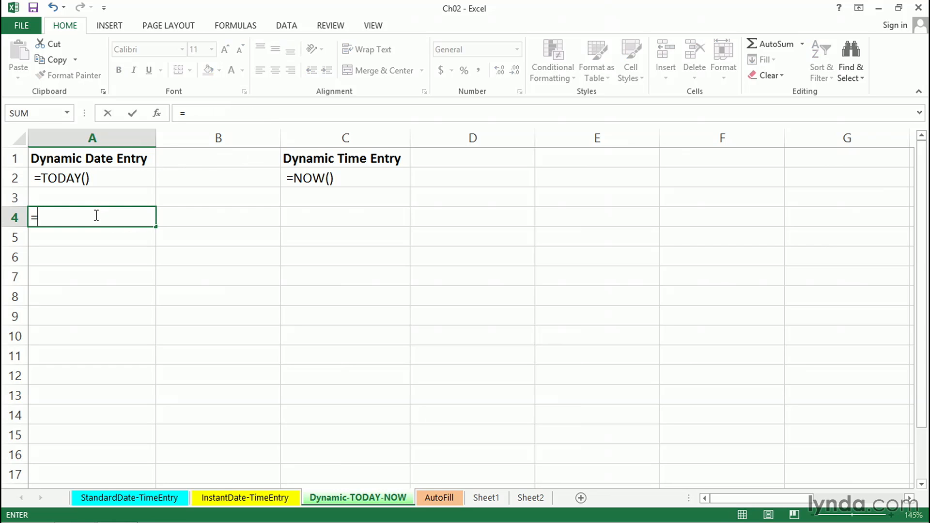
Step: Enter =TODAY() in A4 and confirm the formula returns 2/3/2014
type("today")
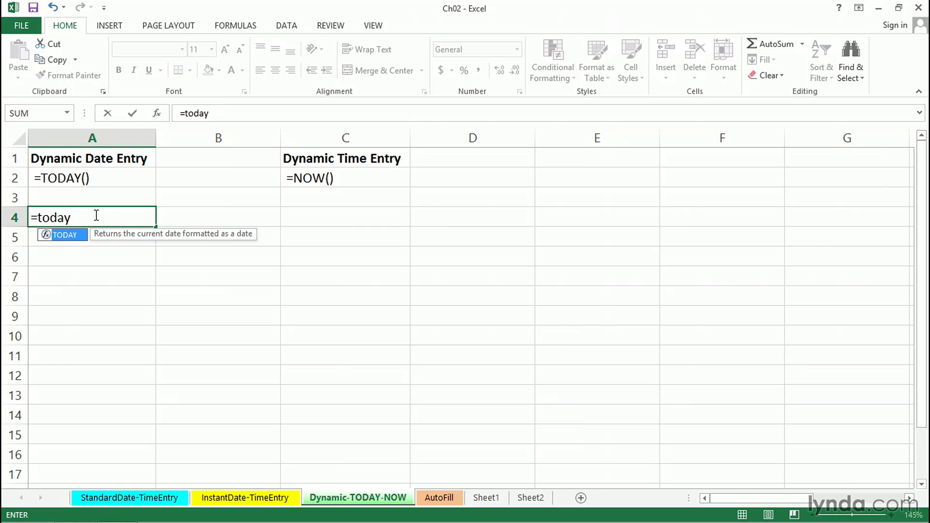
type("(")
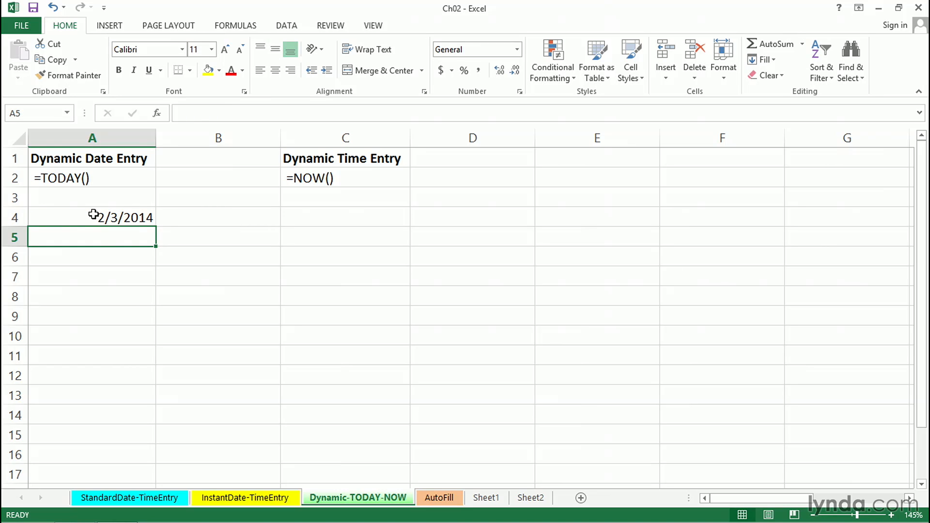
left_click(92, 216)
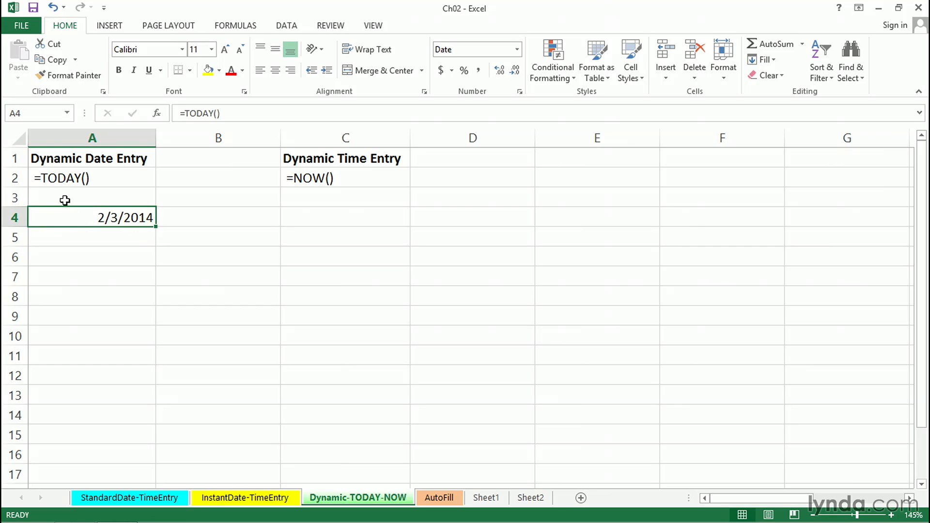
mouse_move(305, 248)
type("=")
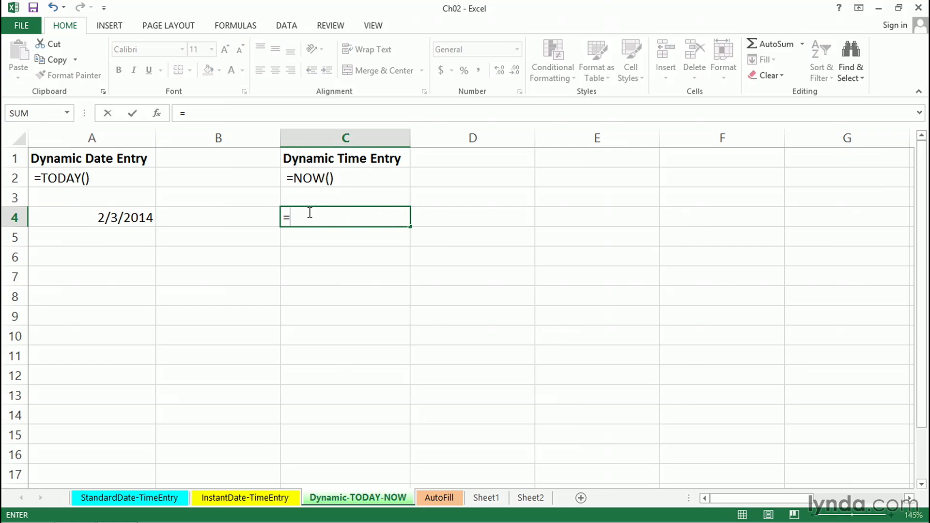
Step: Enter =NOW() in C4 and confirm it shows 2/3/2014 10:46
type("now(")
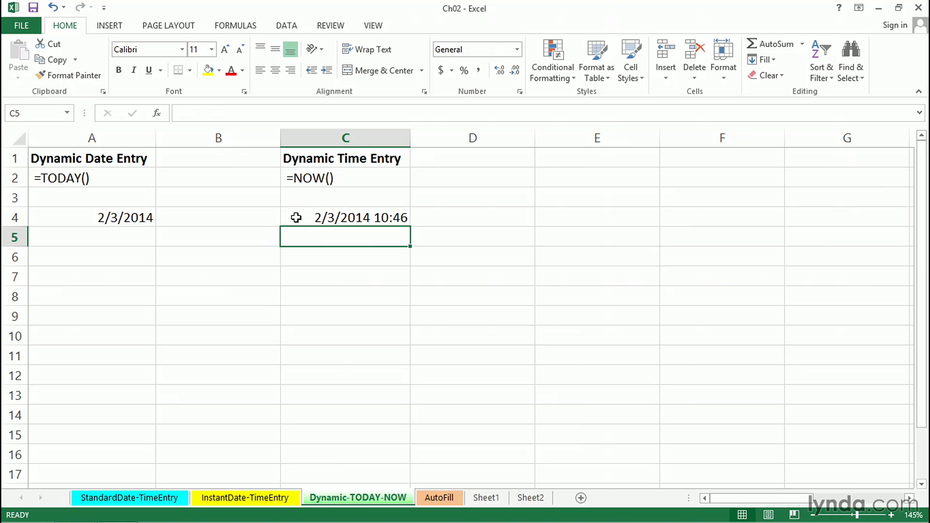
left_click(344, 217)
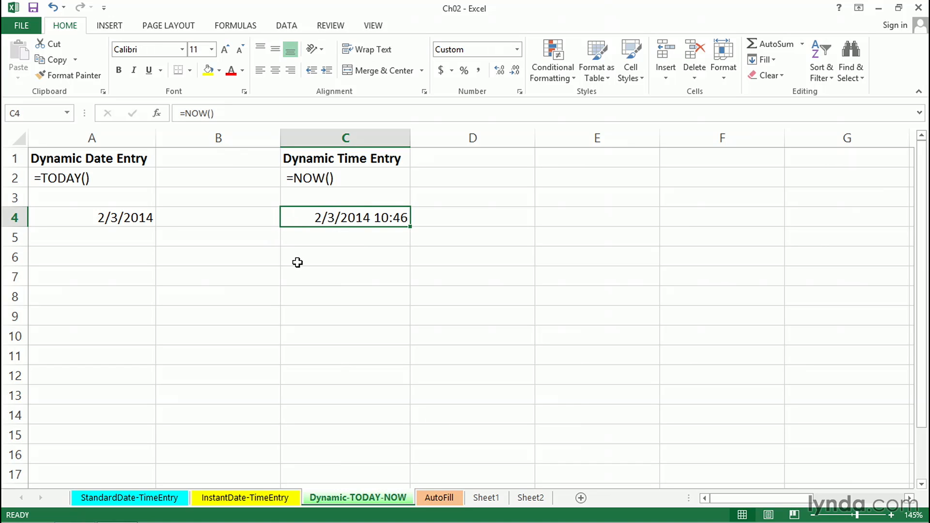
mouse_move(306, 274)
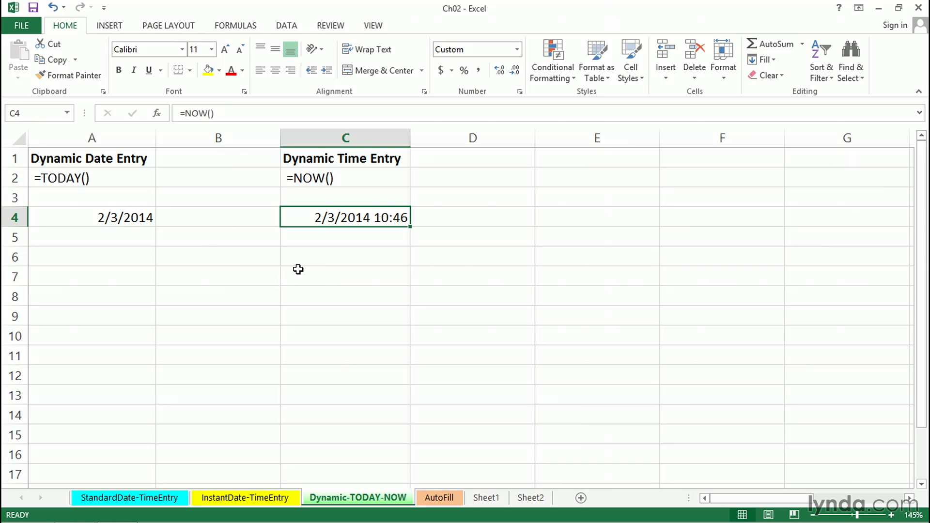
mouse_move(312, 215)
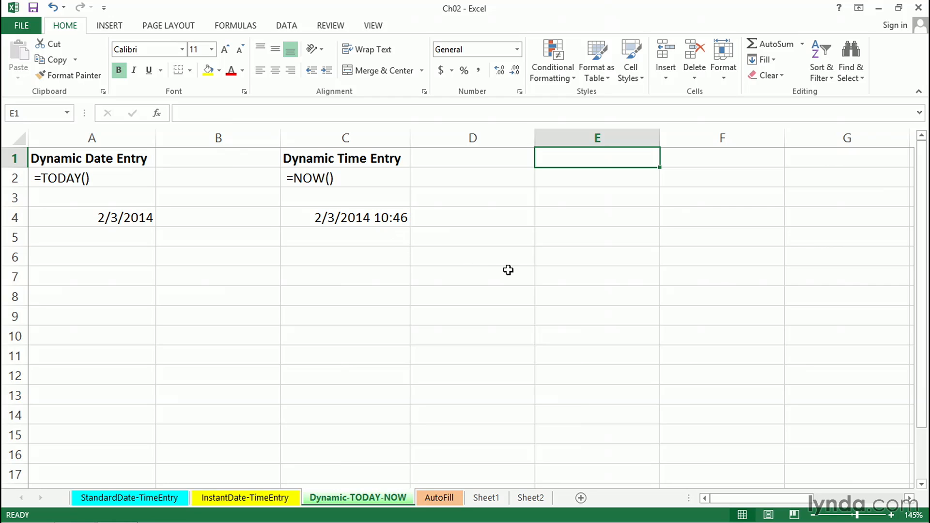
Step: Enter 45 in E1 and check C4 now reads 10:47
type("45")
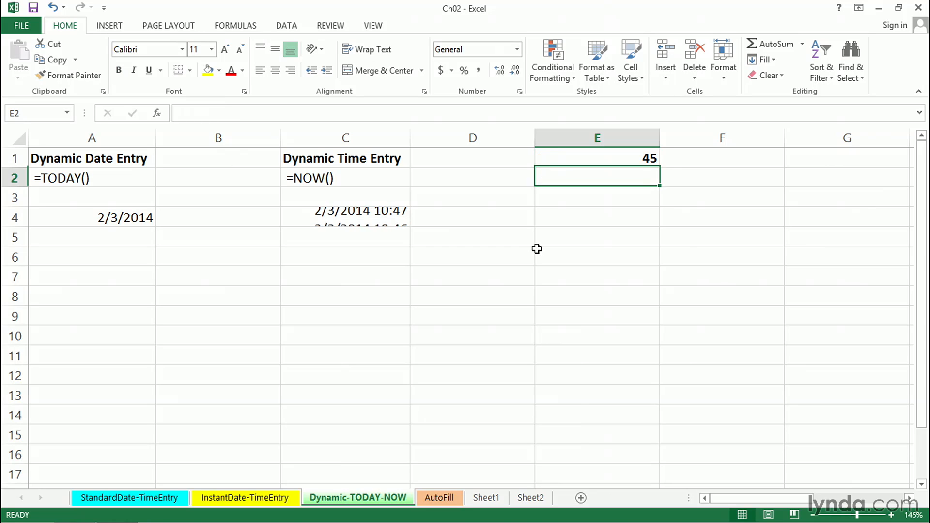
left_click(344, 217)
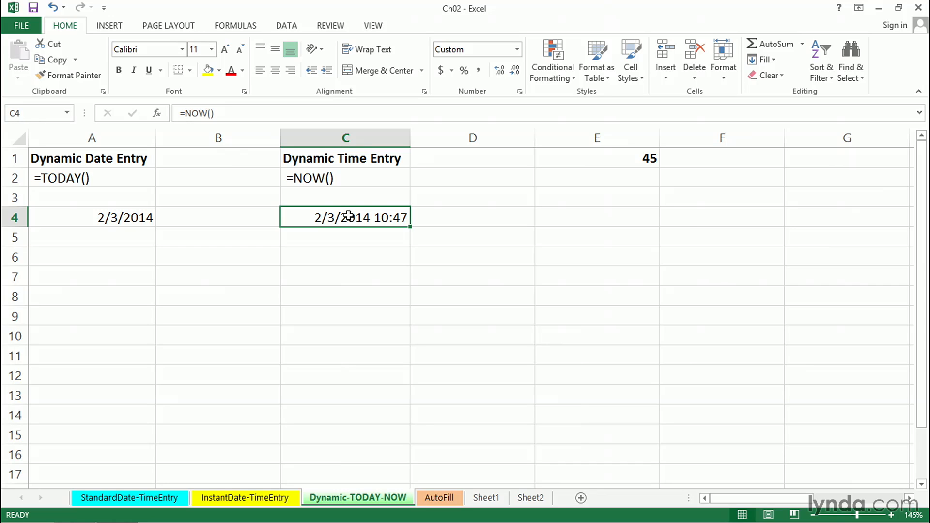
mouse_move(360, 255)
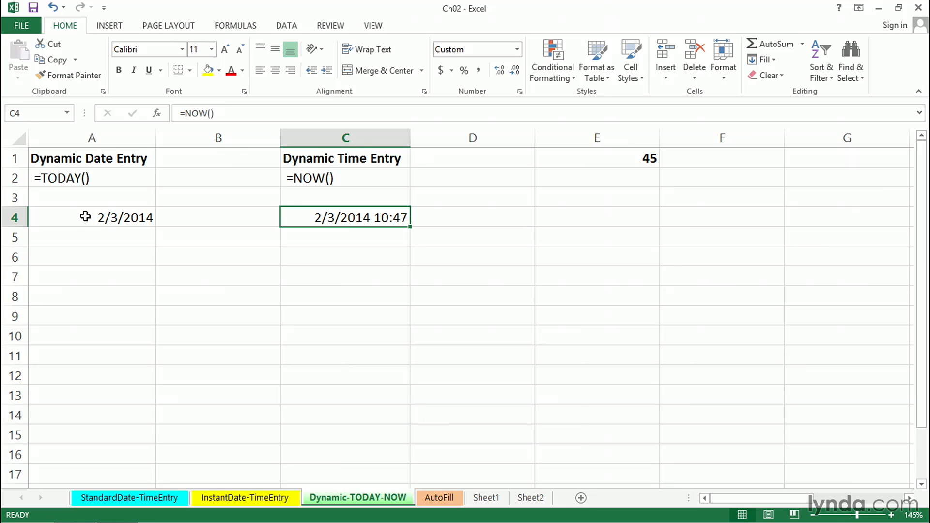
mouse_move(89, 200)
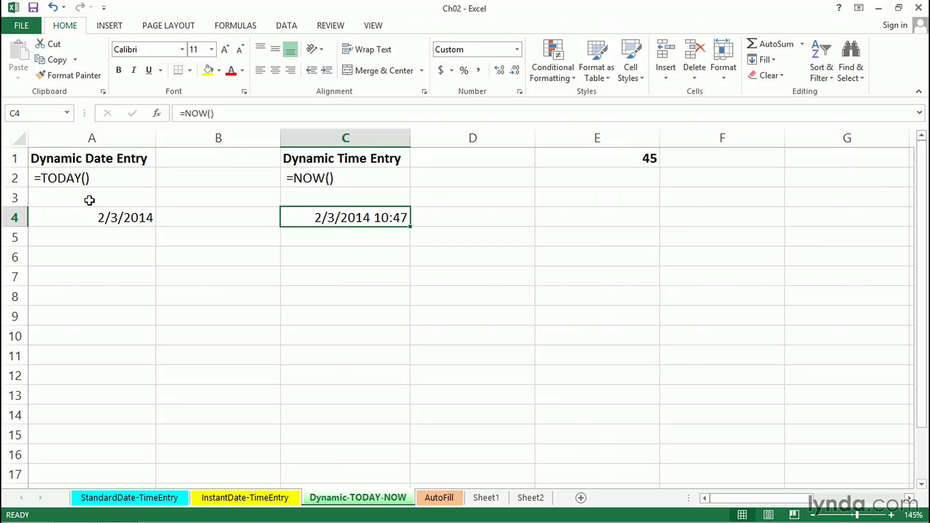
mouse_move(327, 209)
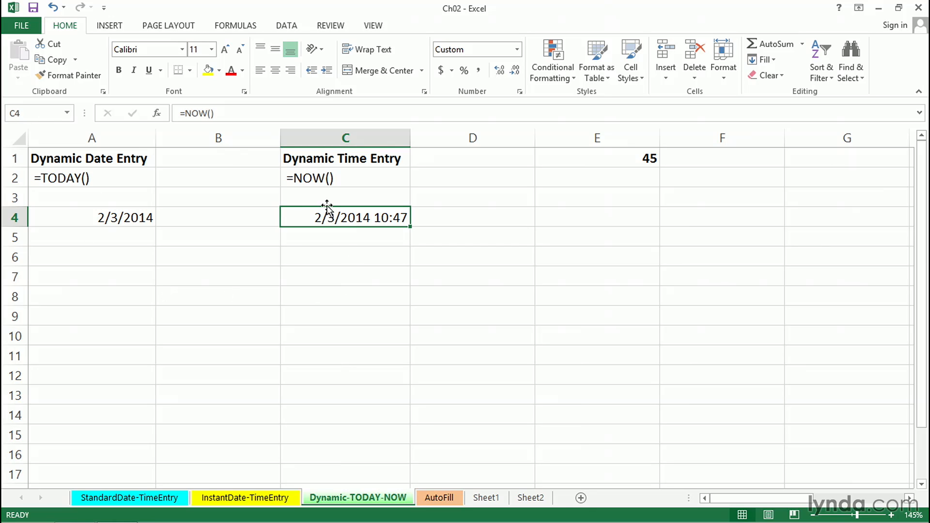
mouse_move(313, 219)
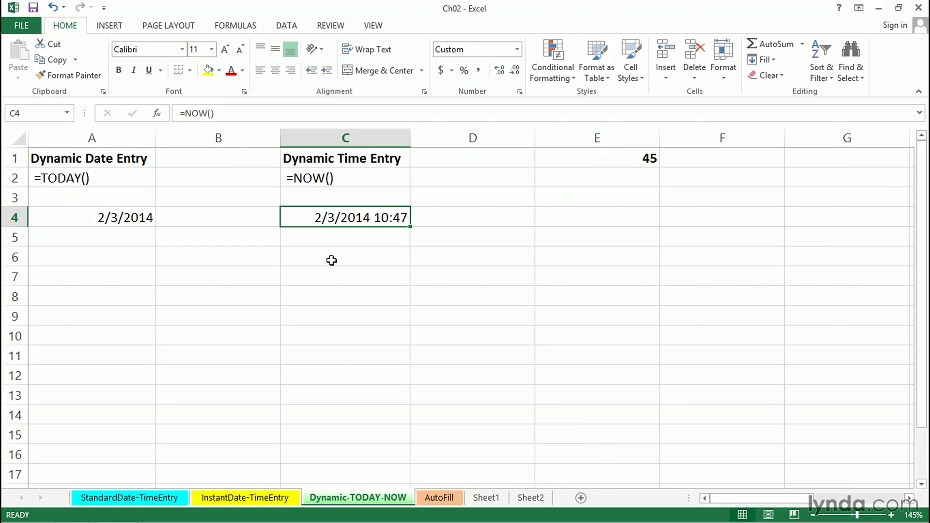
mouse_move(340, 259)
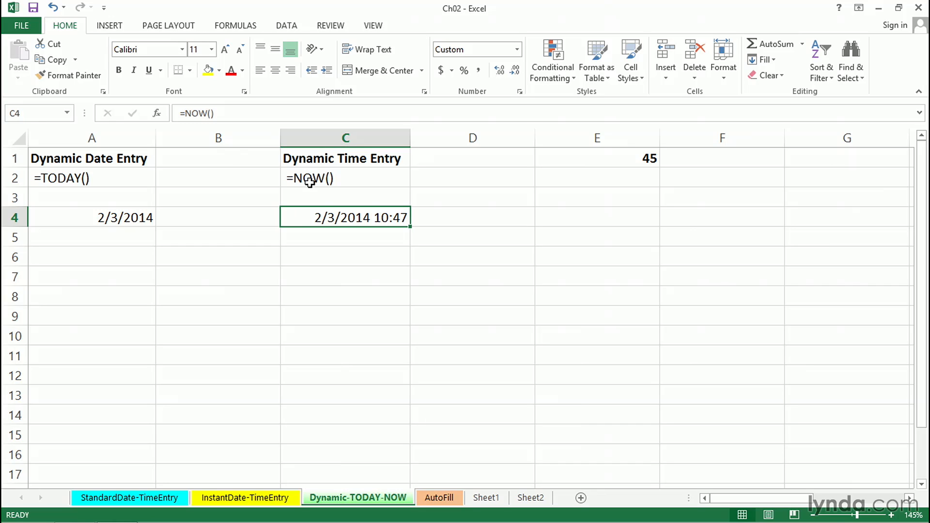
mouse_move(313, 195)
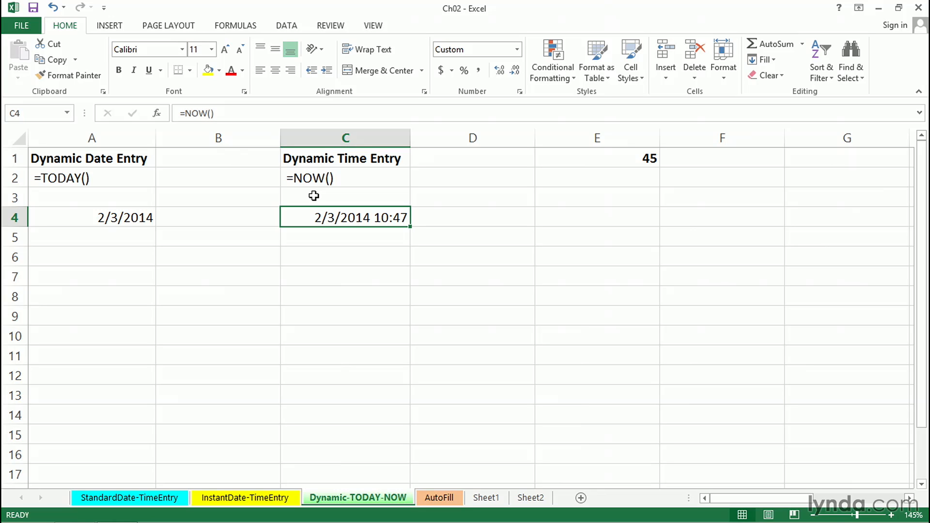
mouse_move(226, 254)
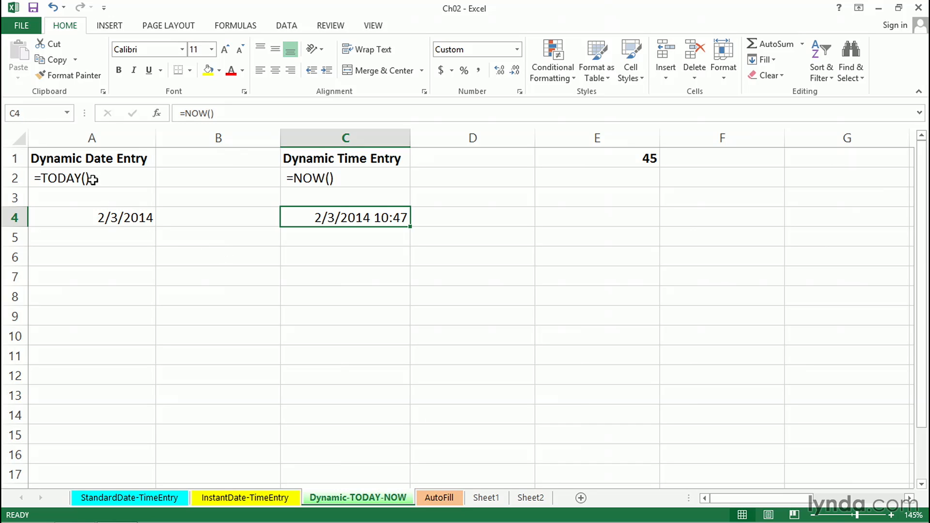
mouse_move(97, 217)
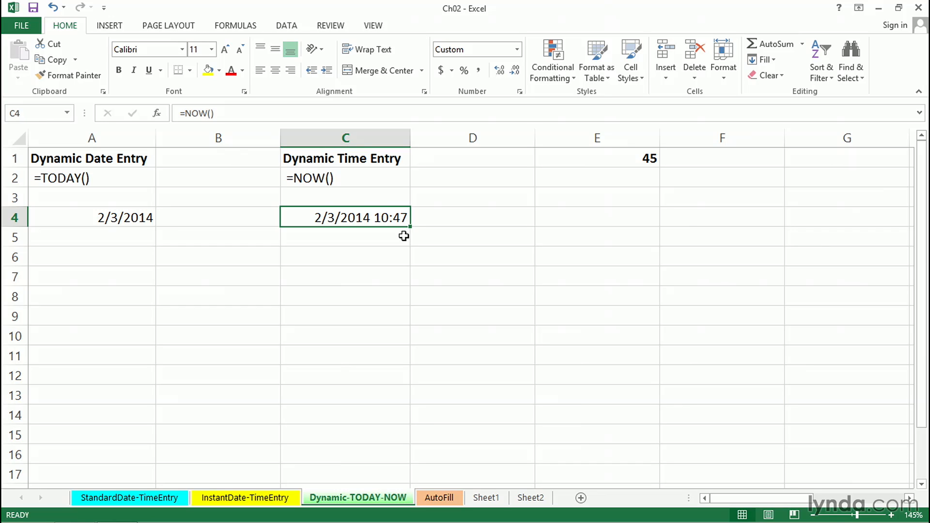
mouse_move(375, 216)
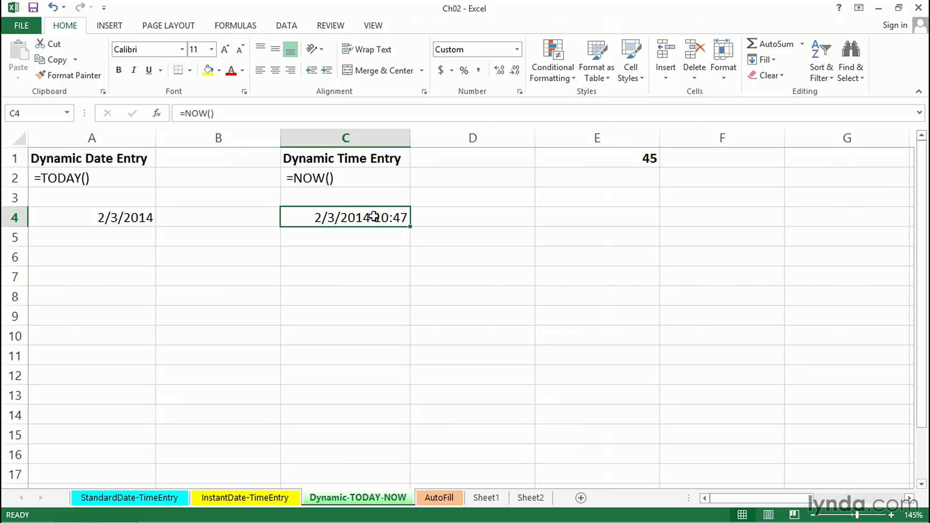
right_click(356, 216)
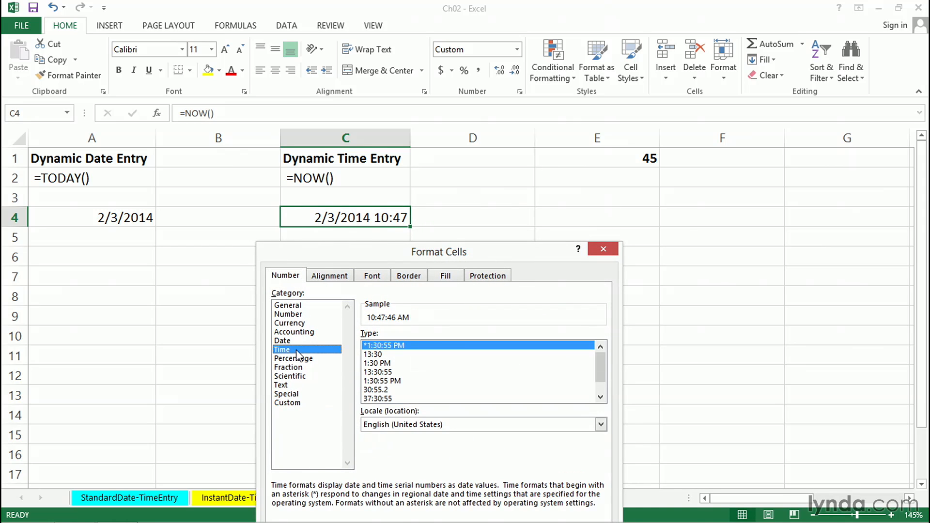
mouse_move(388, 405)
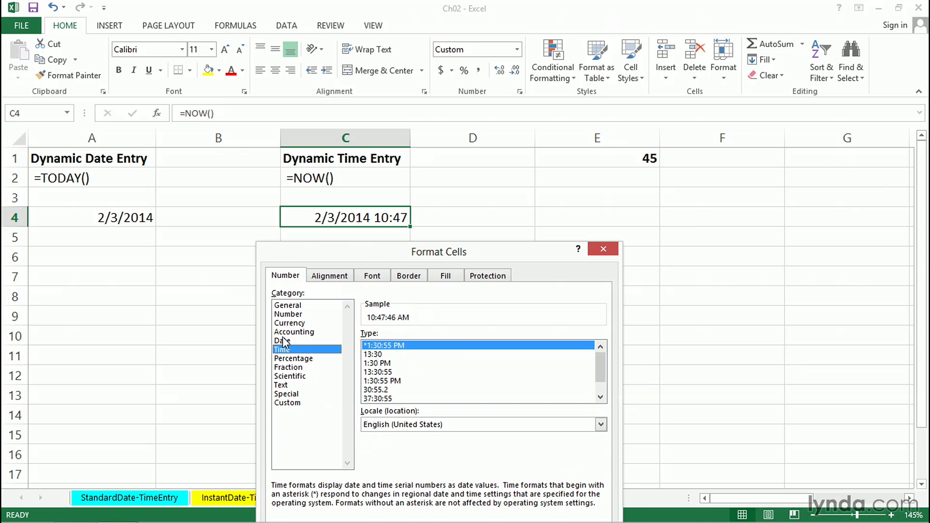
left_click(283, 341)
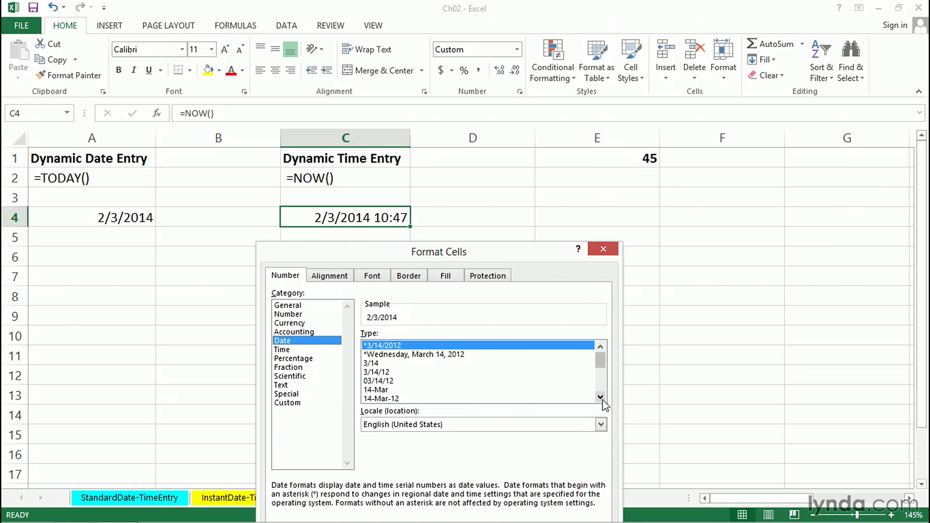
left_click(600, 397)
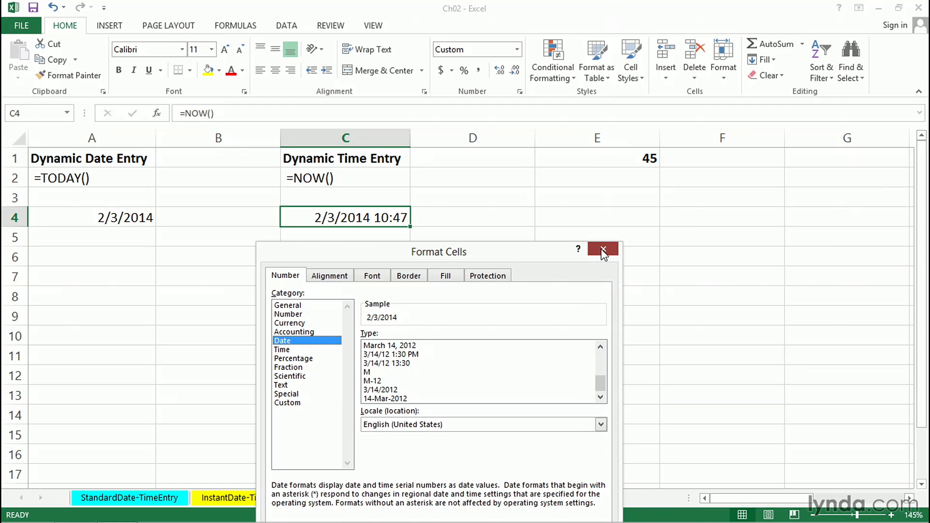
left_click(601, 248)
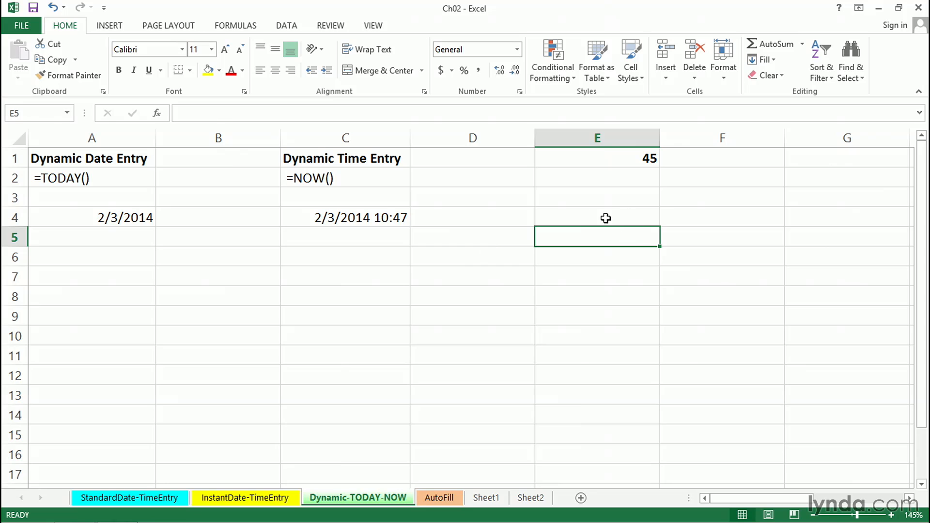
mouse_move(593, 181)
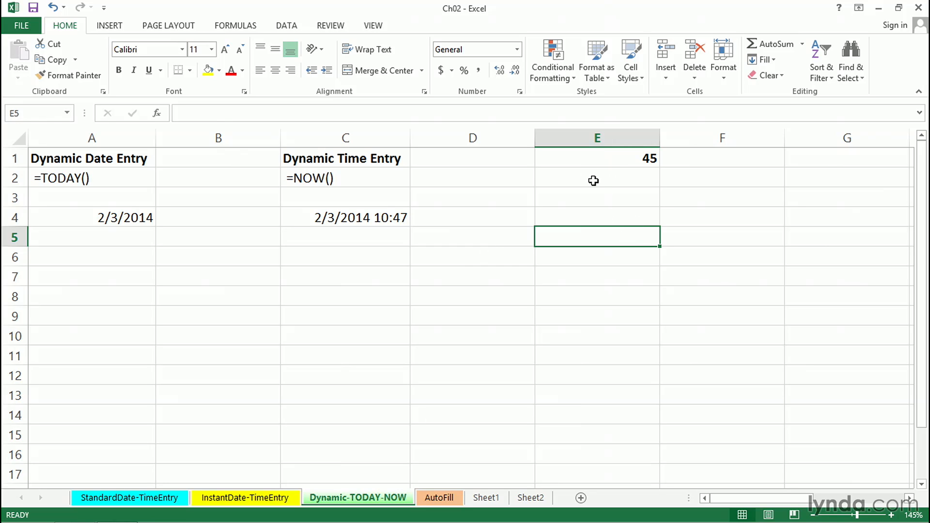
Step: Enter 23 in E5 to recalculate C4 to 10:49
type("23")
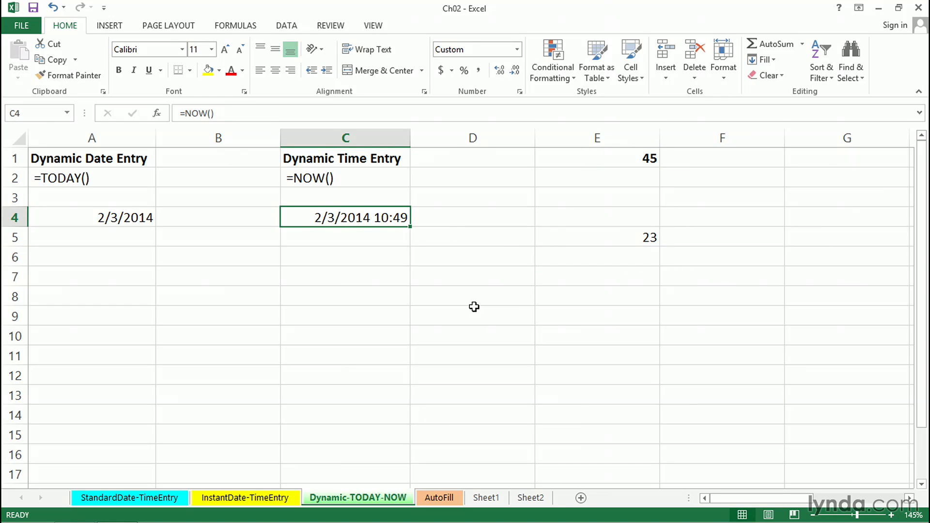
mouse_move(473, 290)
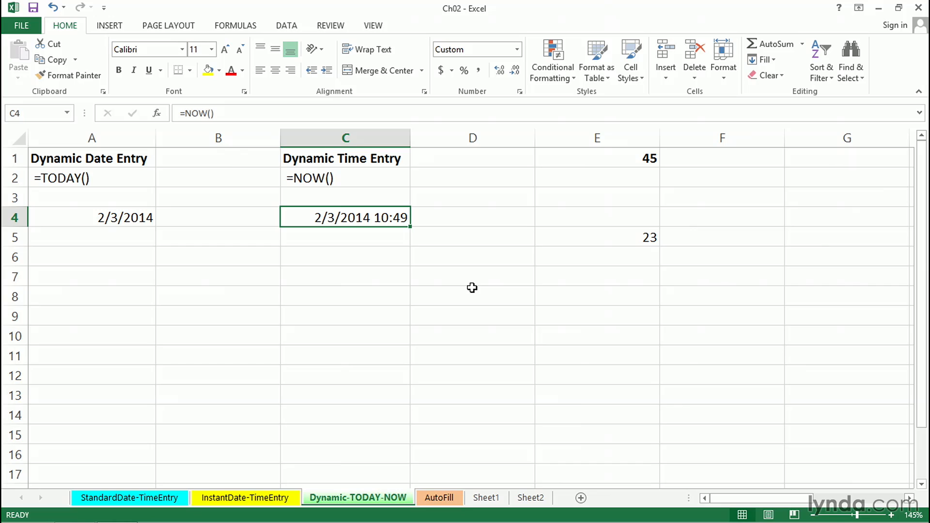
mouse_move(473, 281)
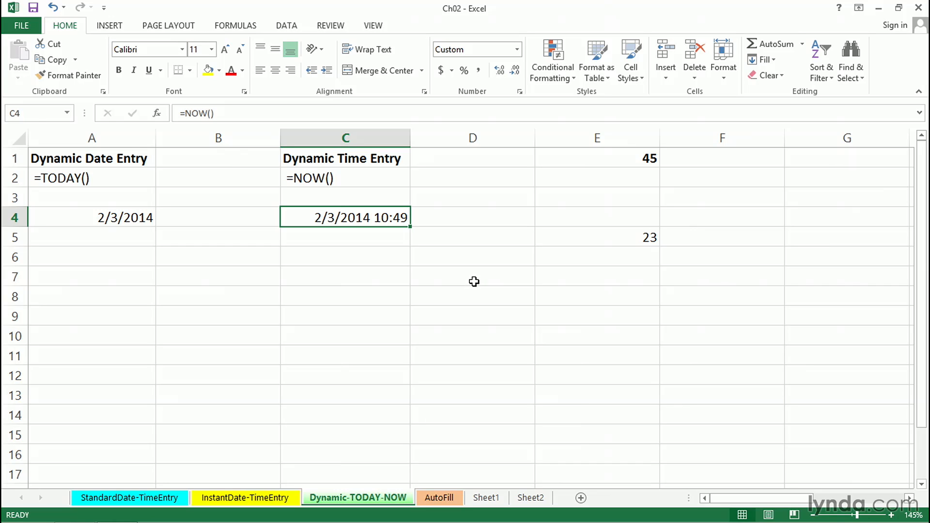